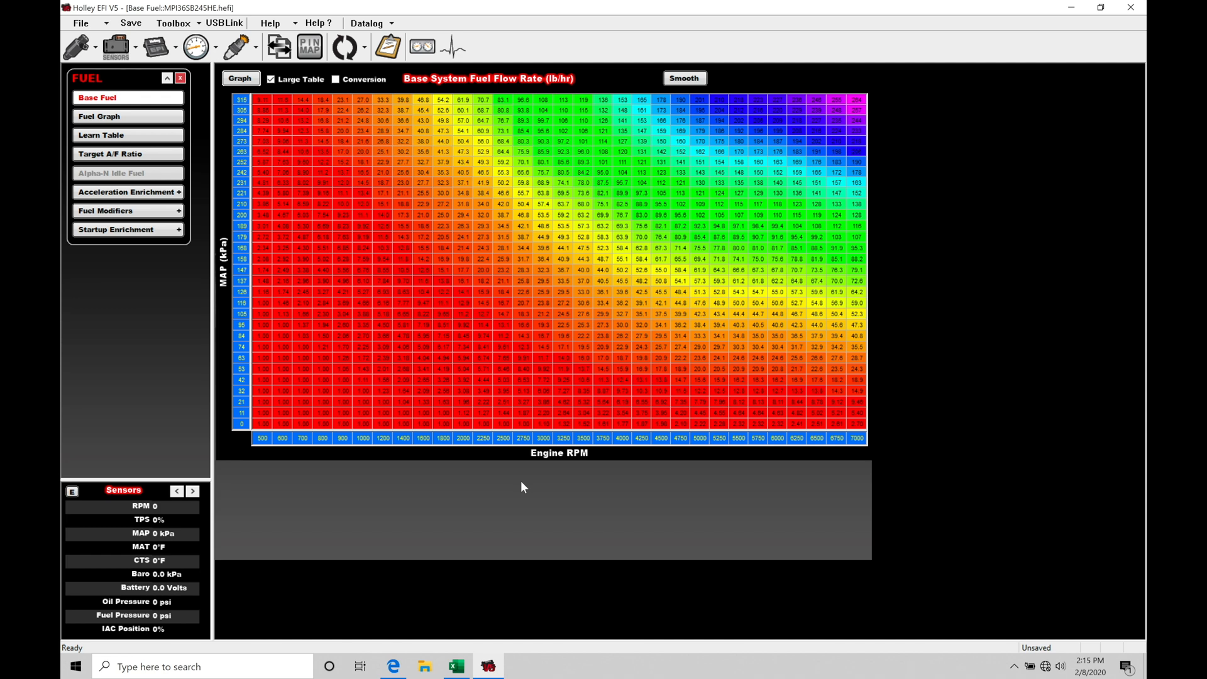
pyautogui.moveTo(509, 300)
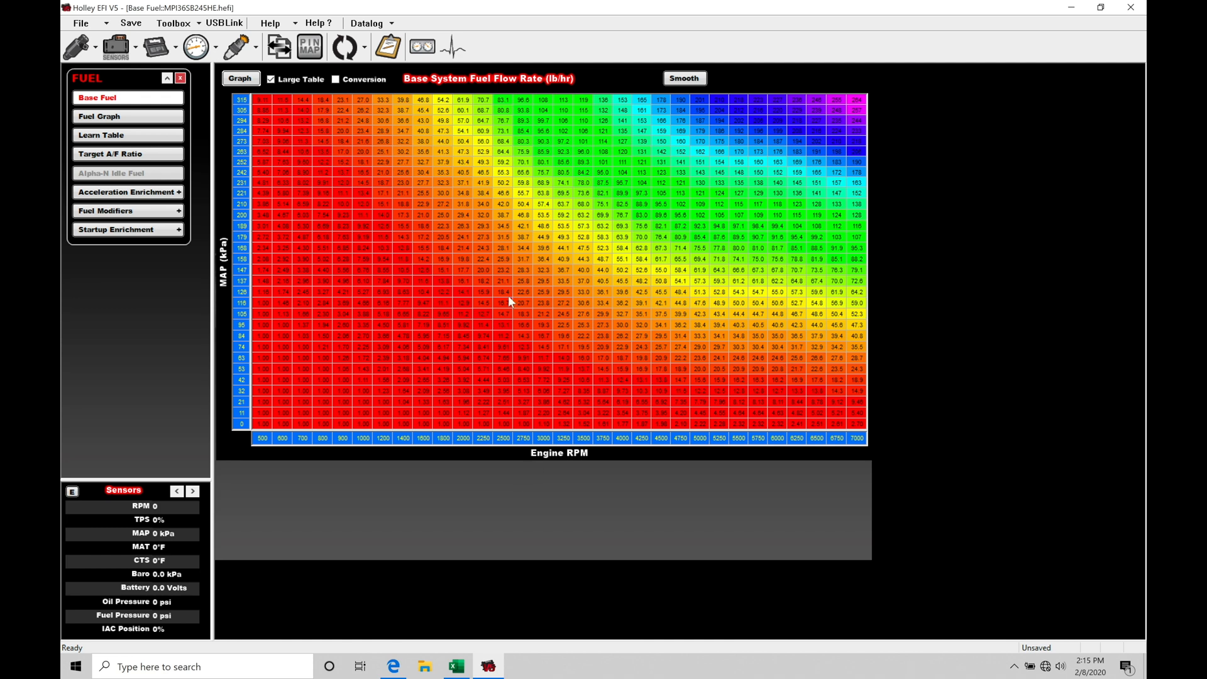
pyautogui.moveTo(551, 258)
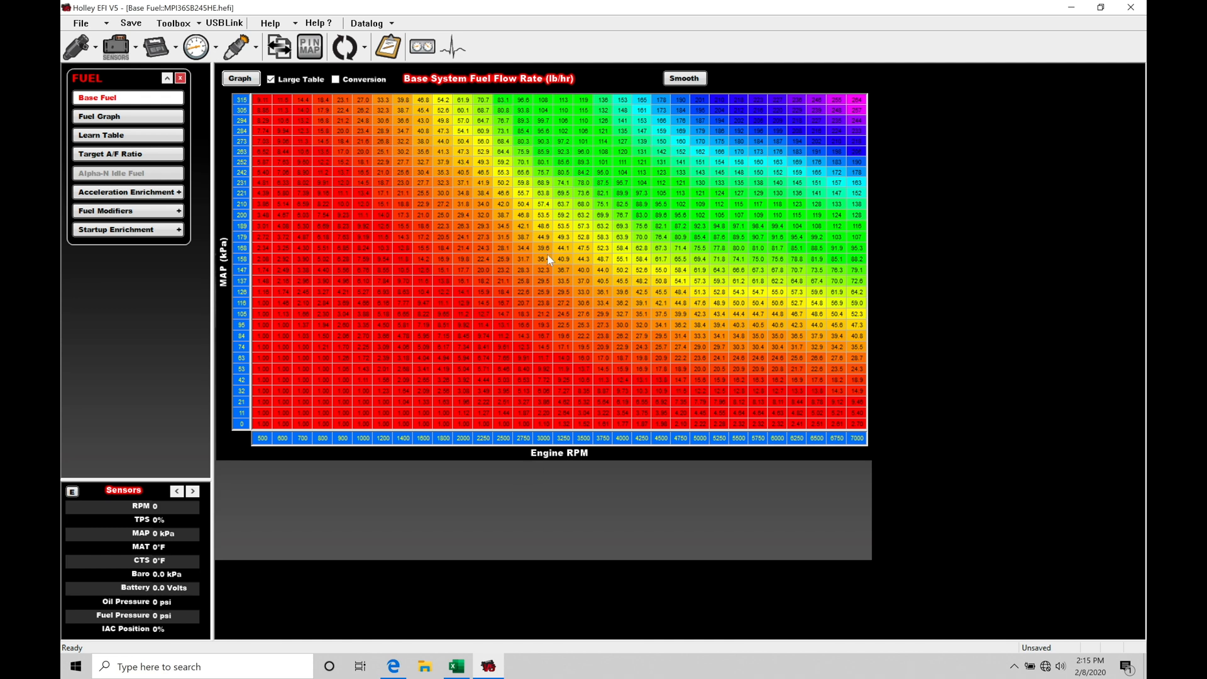
pyautogui.moveTo(533, 236)
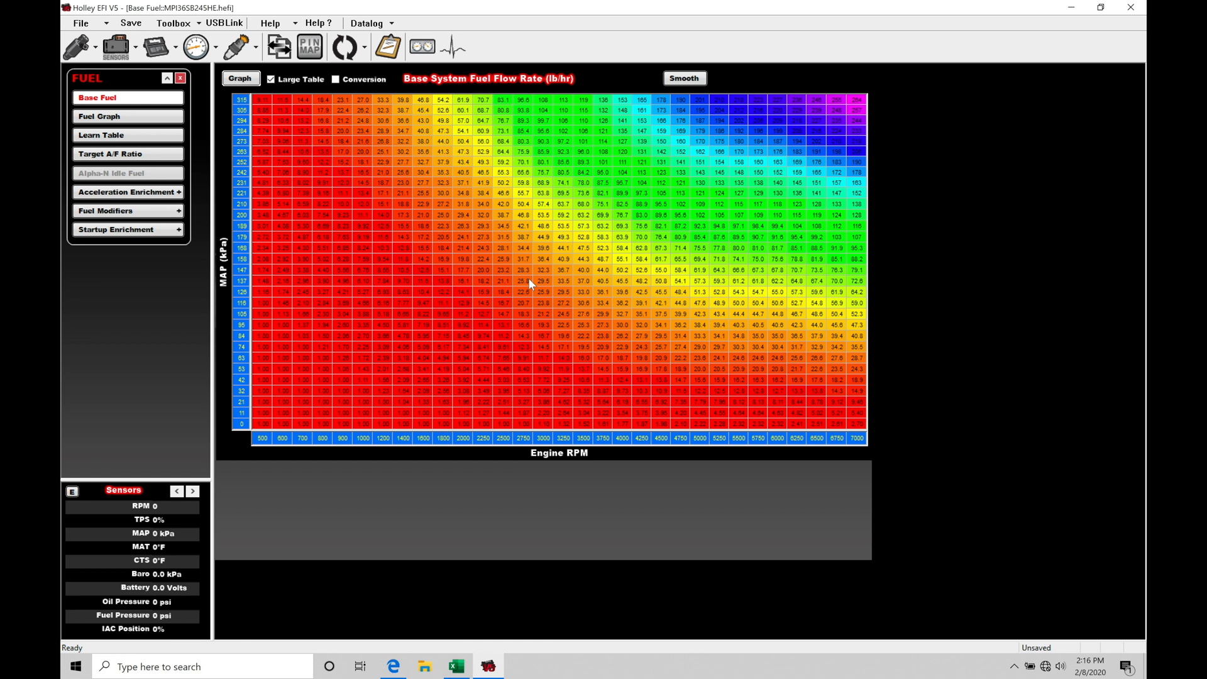
pyautogui.moveTo(562, 96)
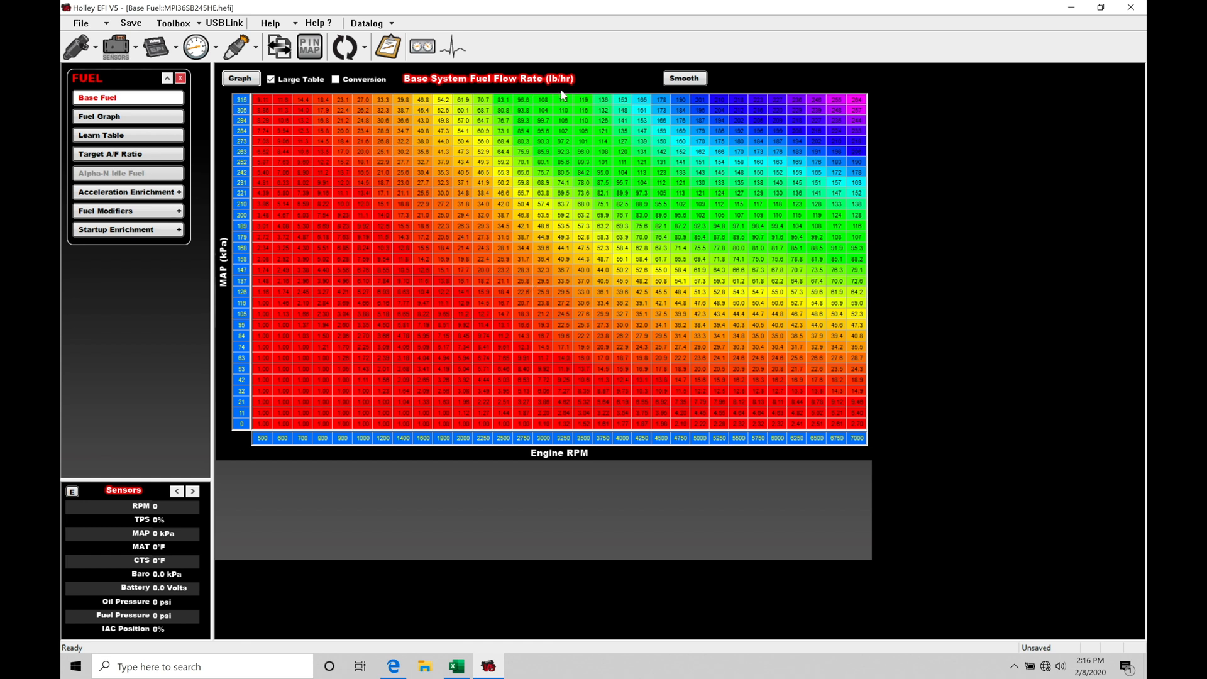
pyautogui.moveTo(513, 294)
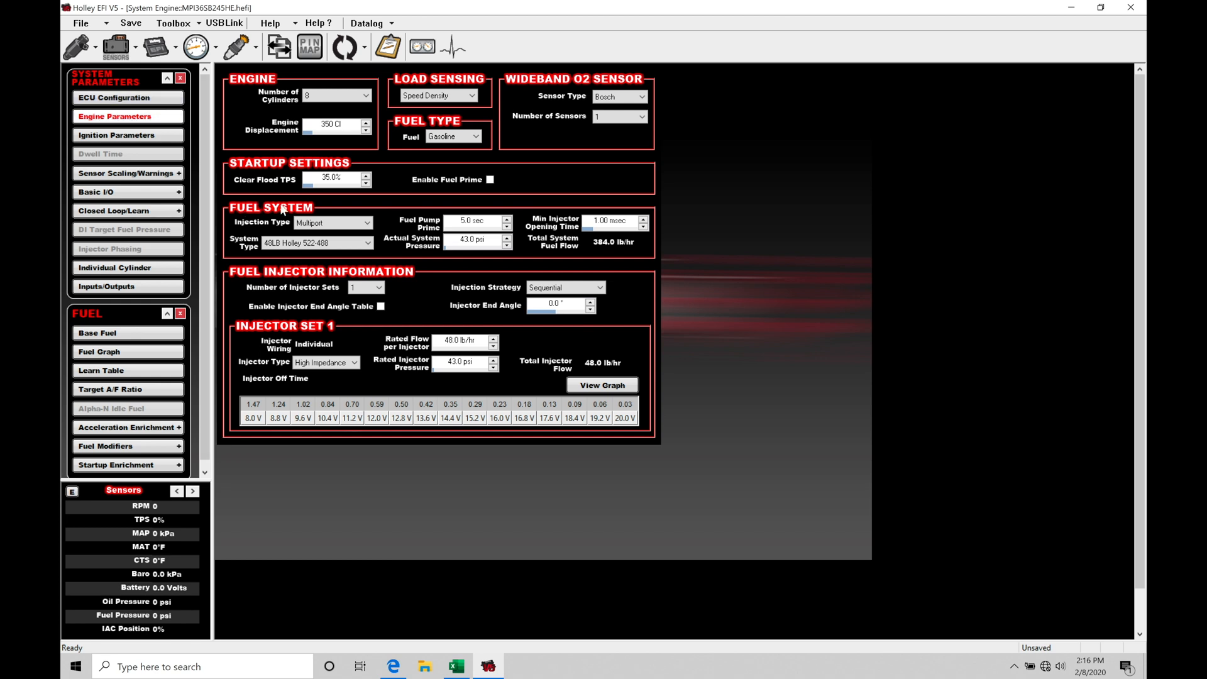
pyautogui.moveTo(328, 279)
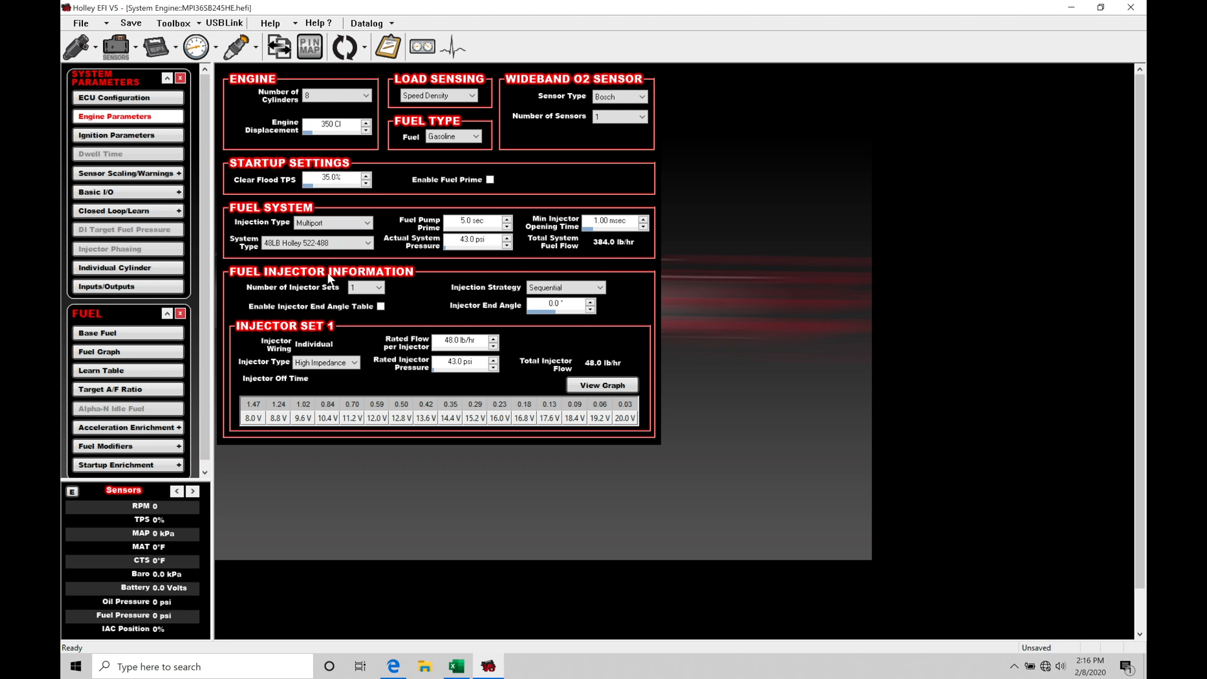
pyautogui.moveTo(333, 335)
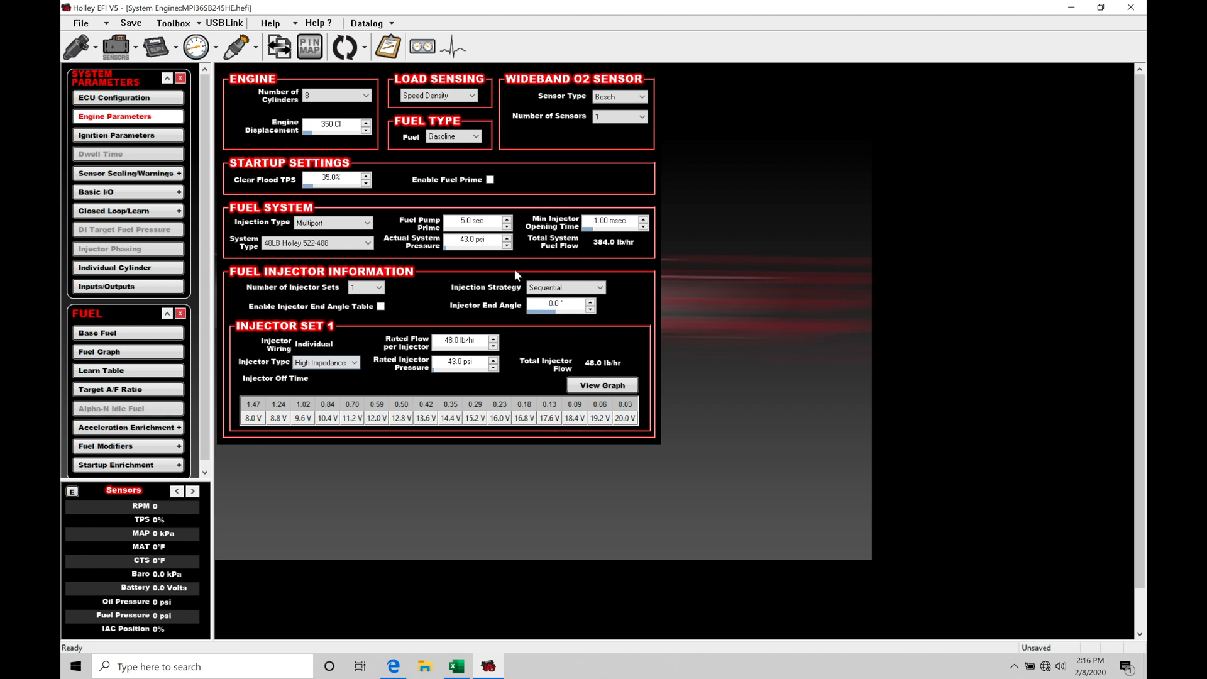
pyautogui.moveTo(420, 307)
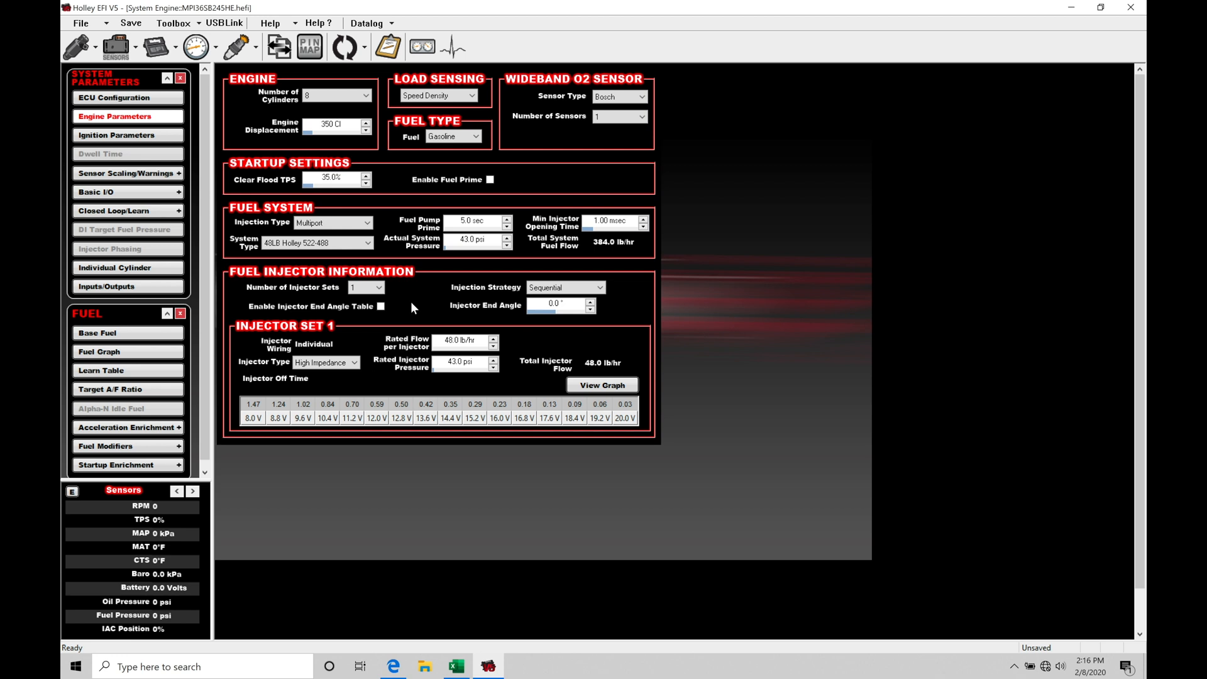
pyautogui.moveTo(425, 302)
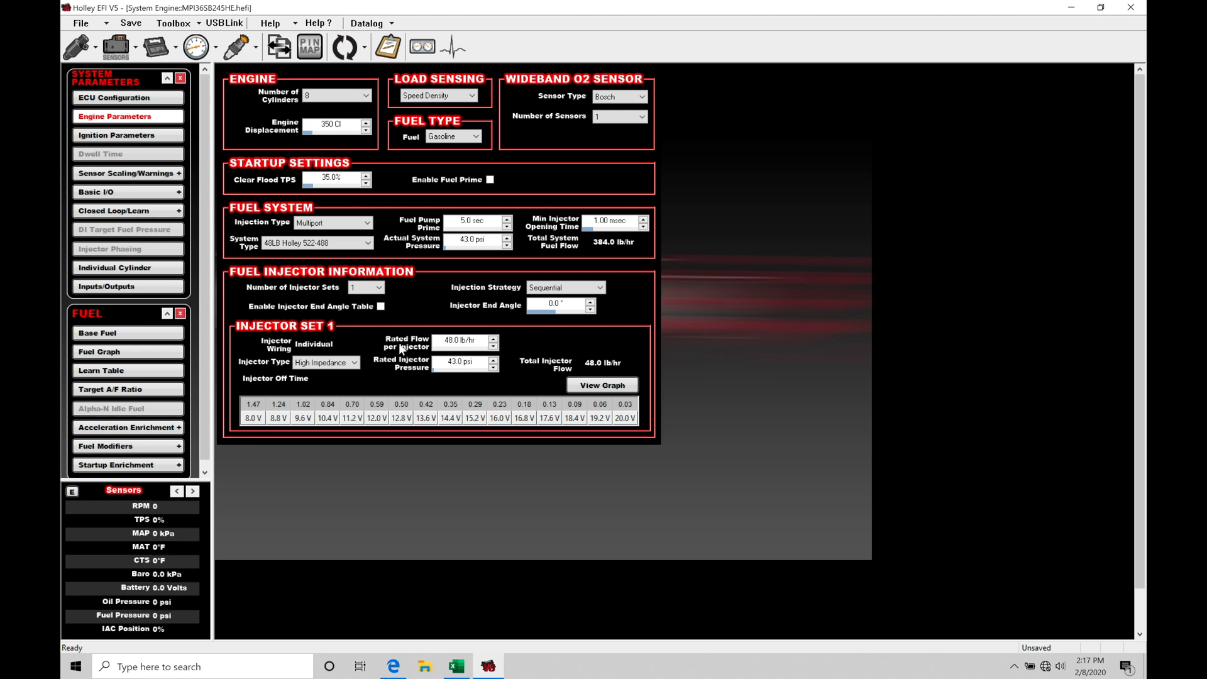
pyautogui.moveTo(416, 360)
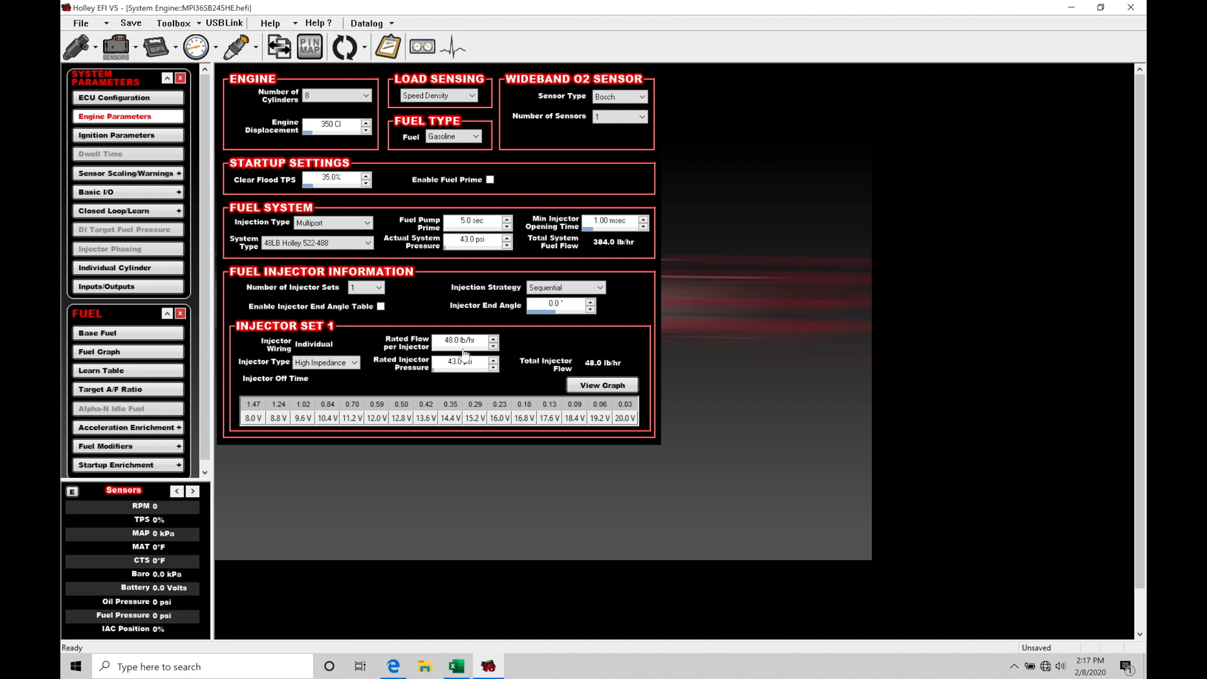
pyautogui.click(602, 385)
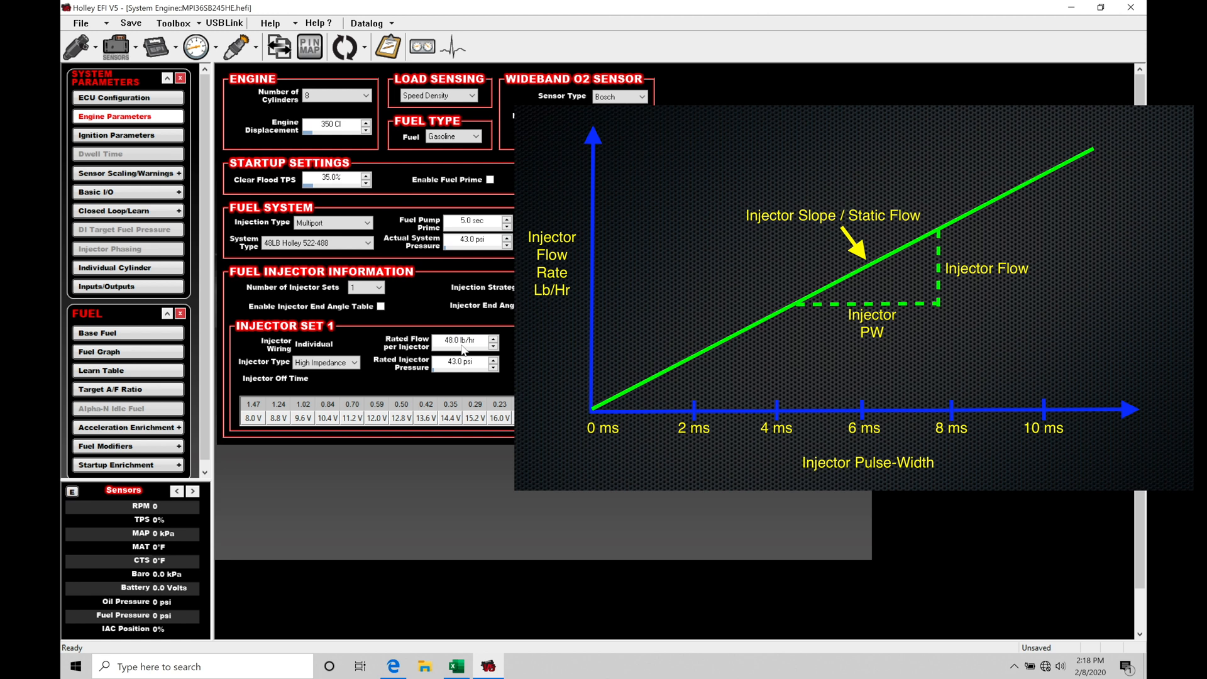
pyautogui.moveTo(464, 351)
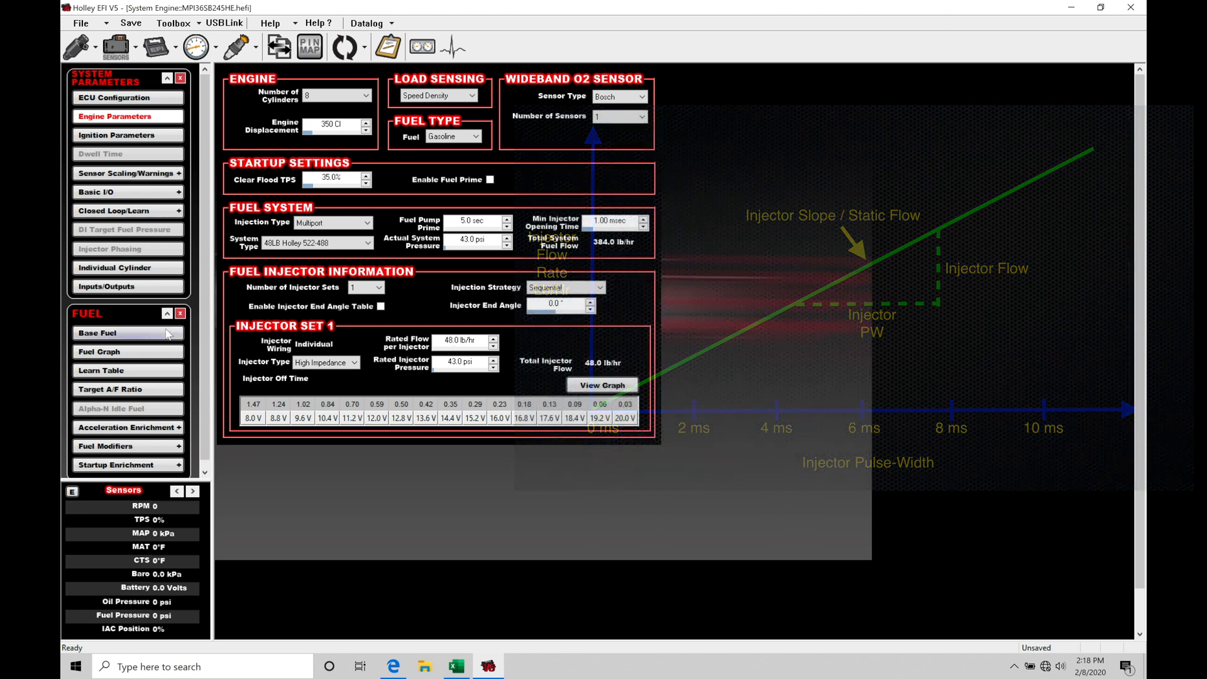
pyautogui.click(98, 332)
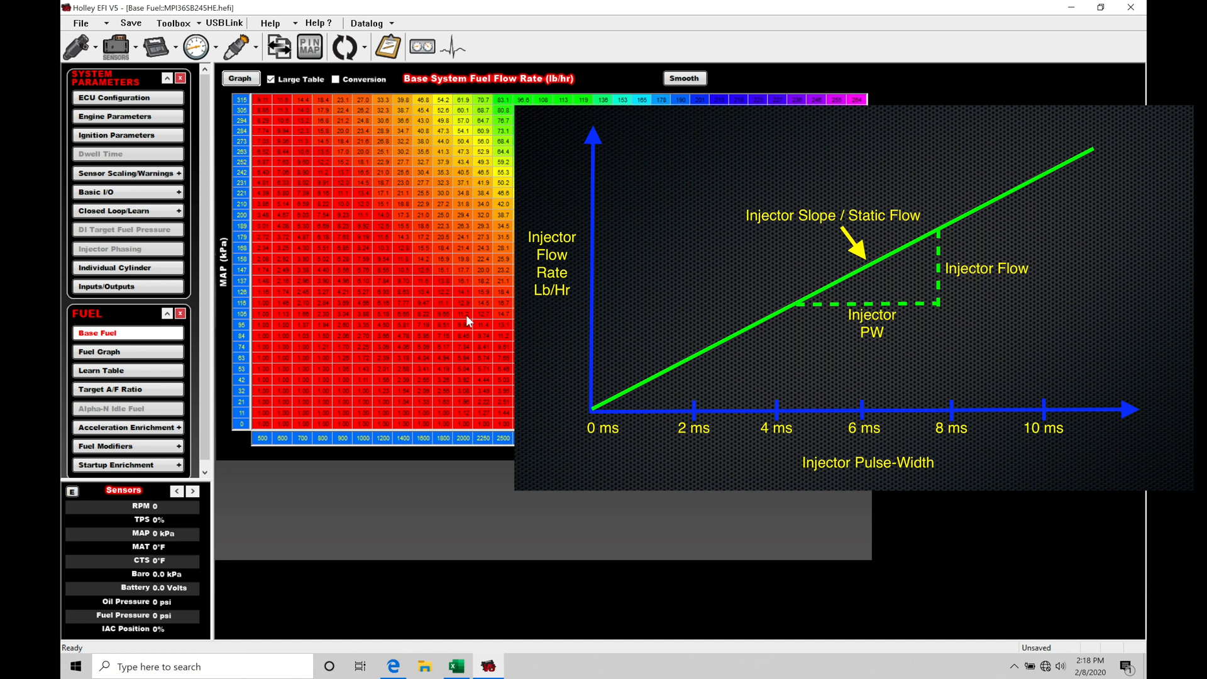
pyautogui.moveTo(193, 148)
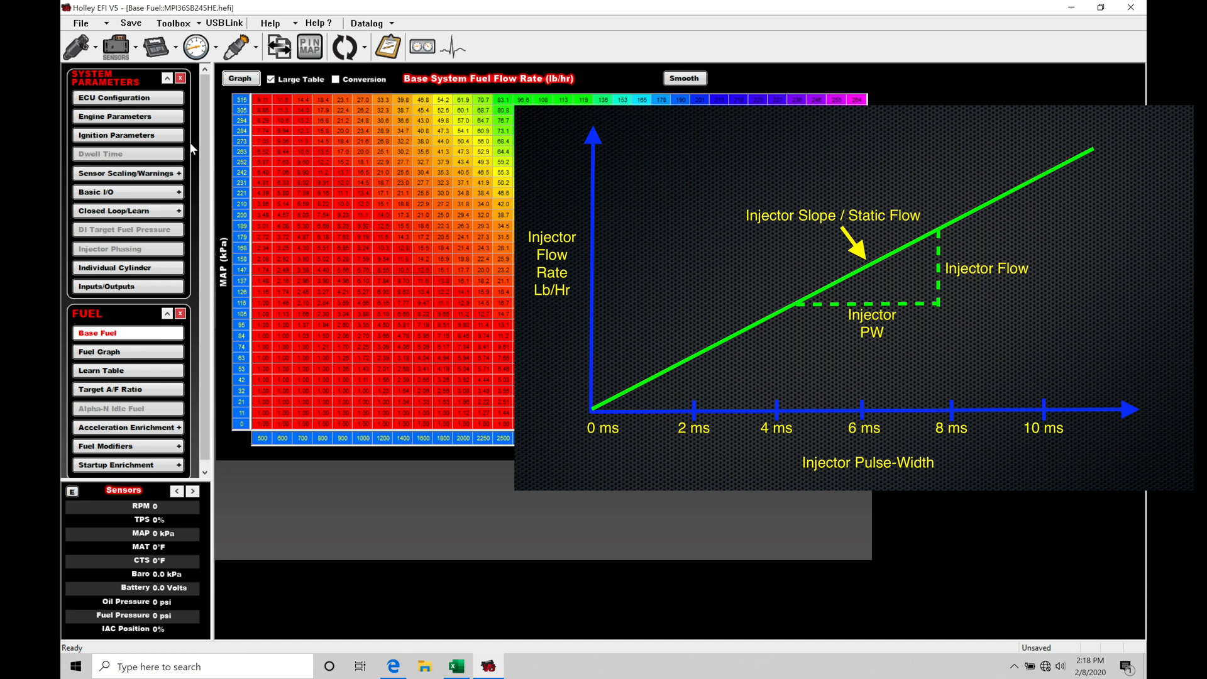
pyautogui.click(116, 115)
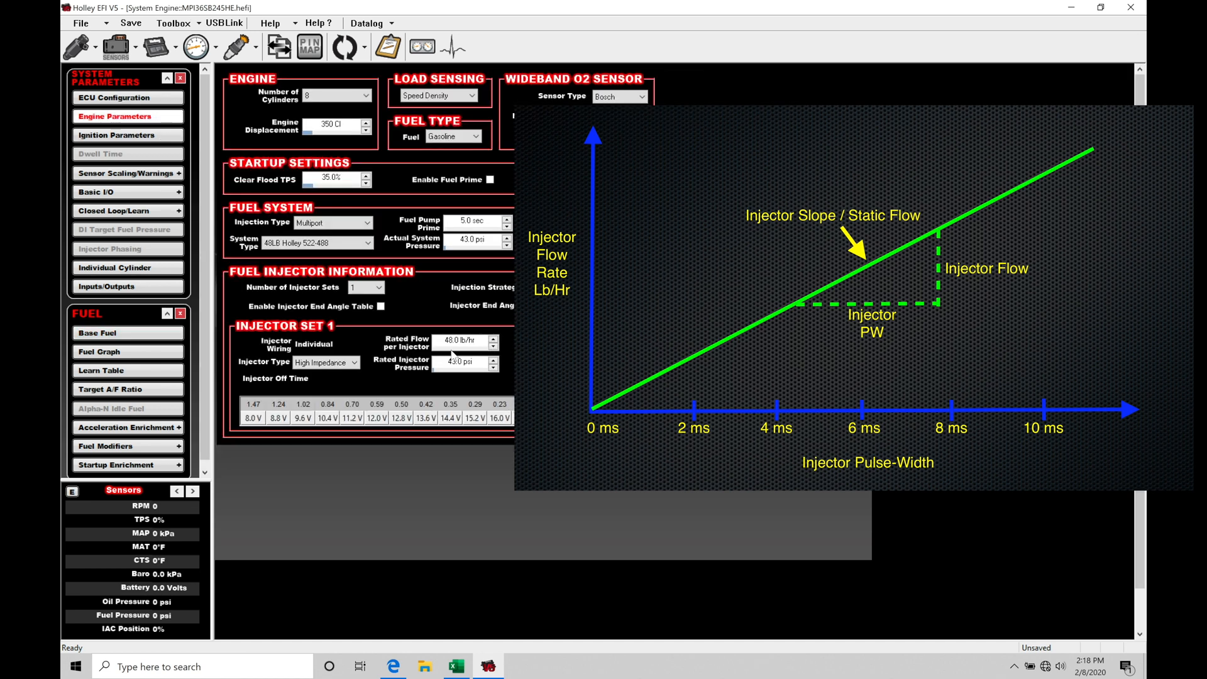